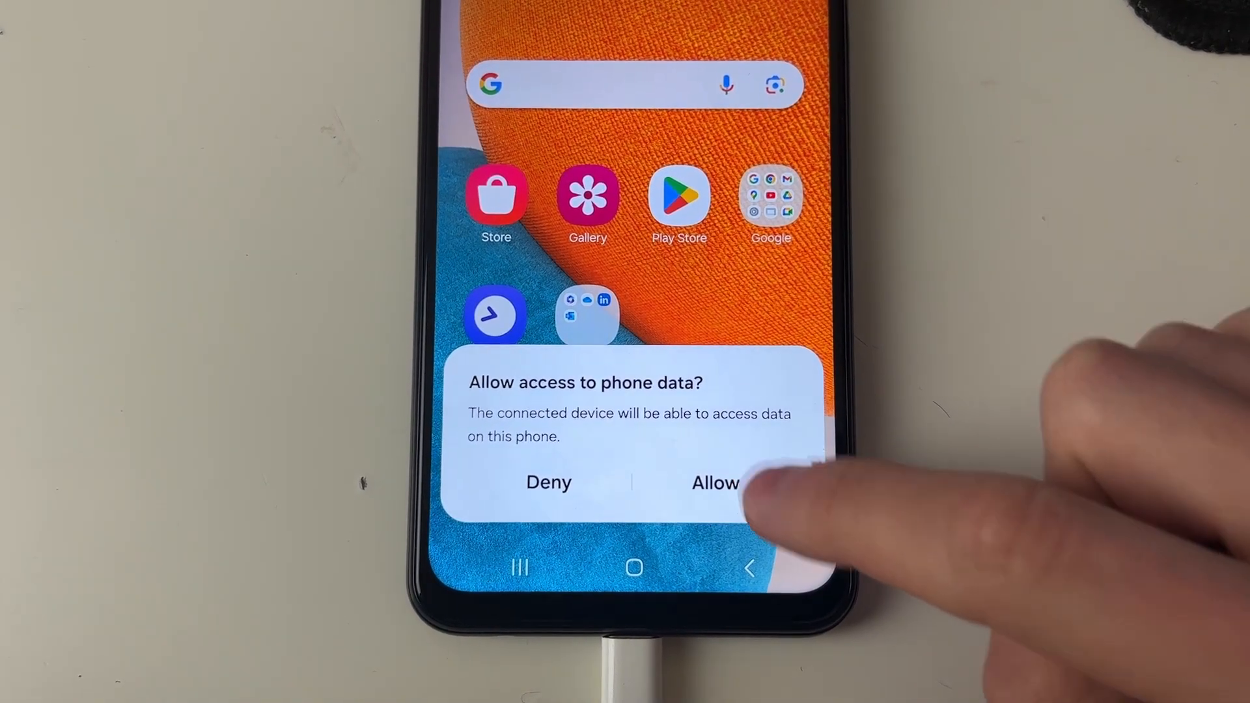
Allow the connected computer to access the phone's data.
click(715, 482)
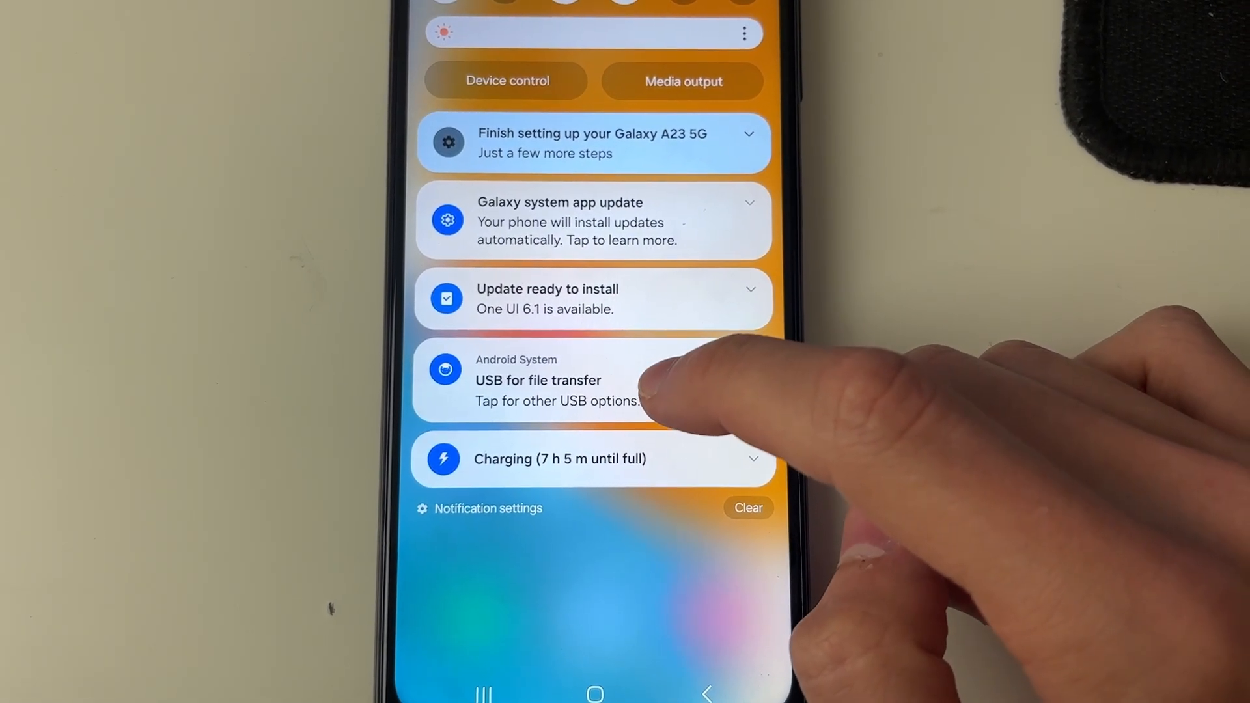
Confirm from the notification that USB is set for file transfer.
click(557, 389)
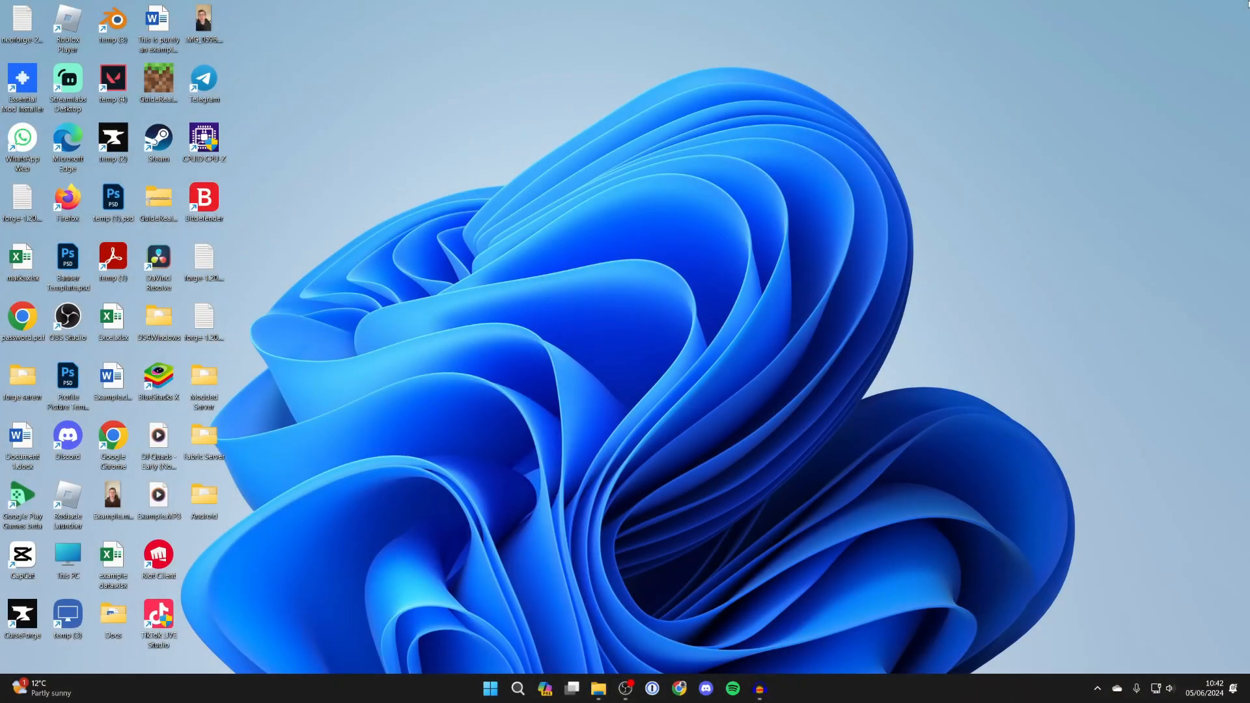
mouse_move(1199, 79)
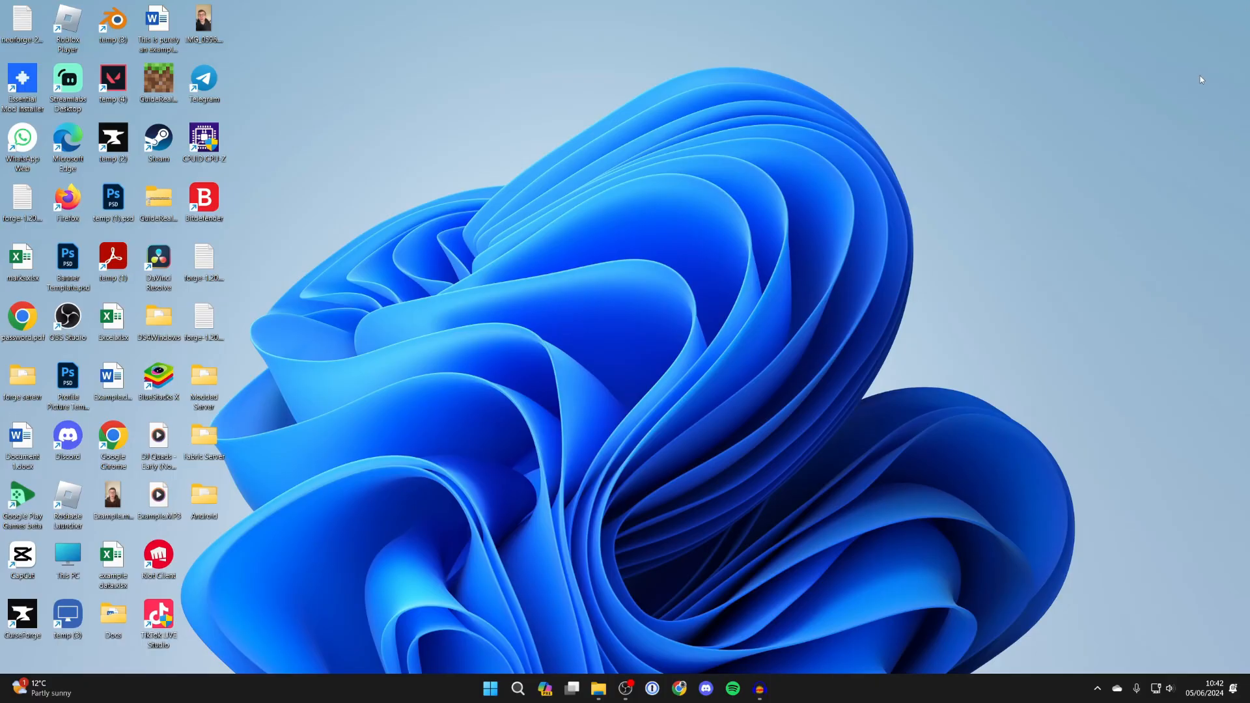
mouse_move(662, 614)
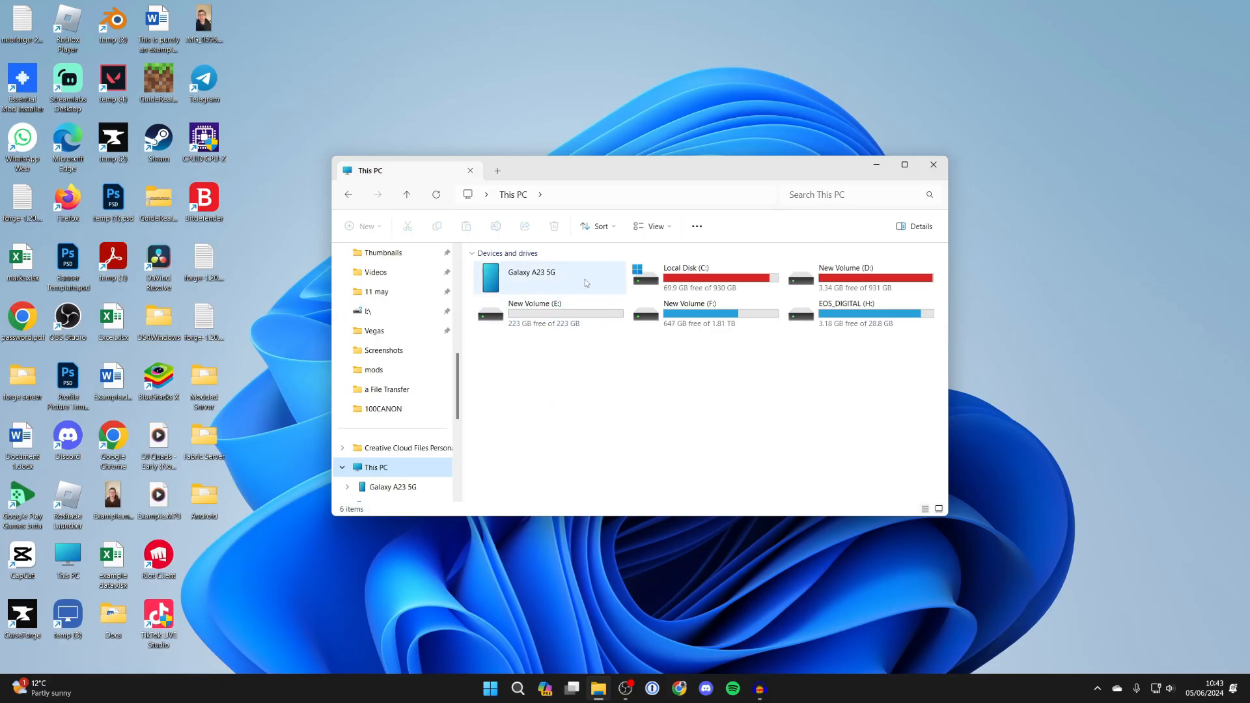
mouse_move(538, 281)
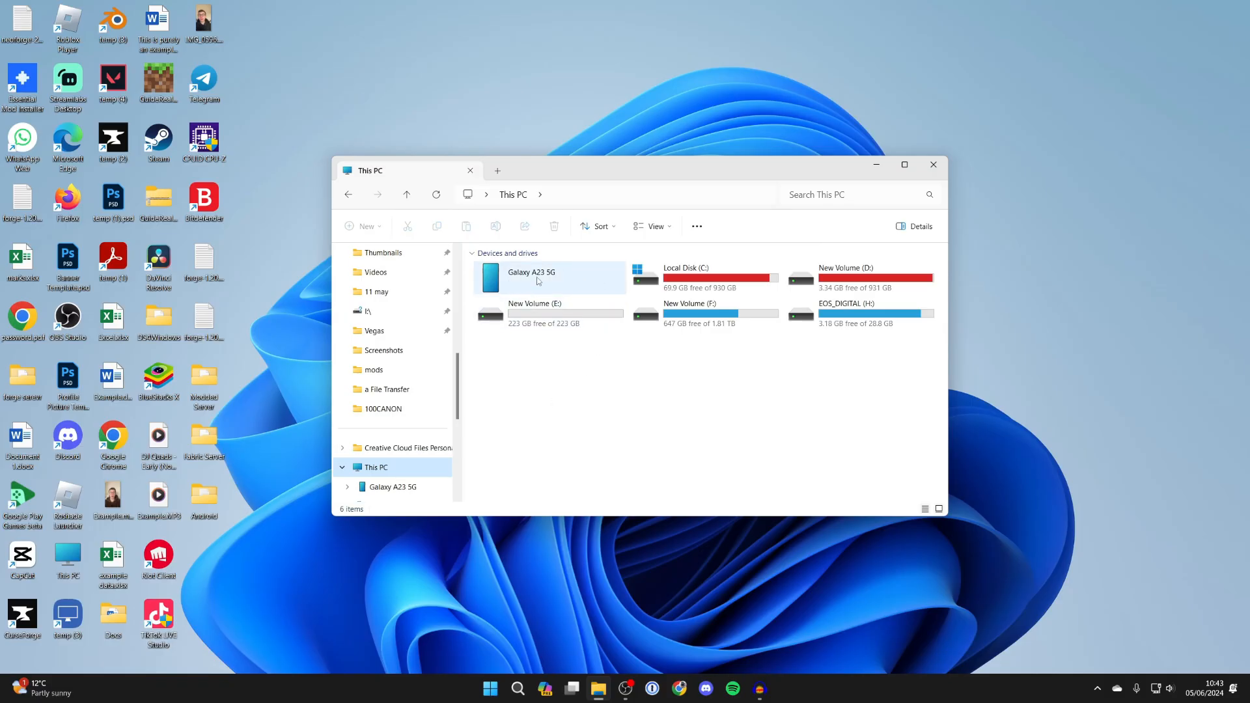
mouse_move(548, 281)
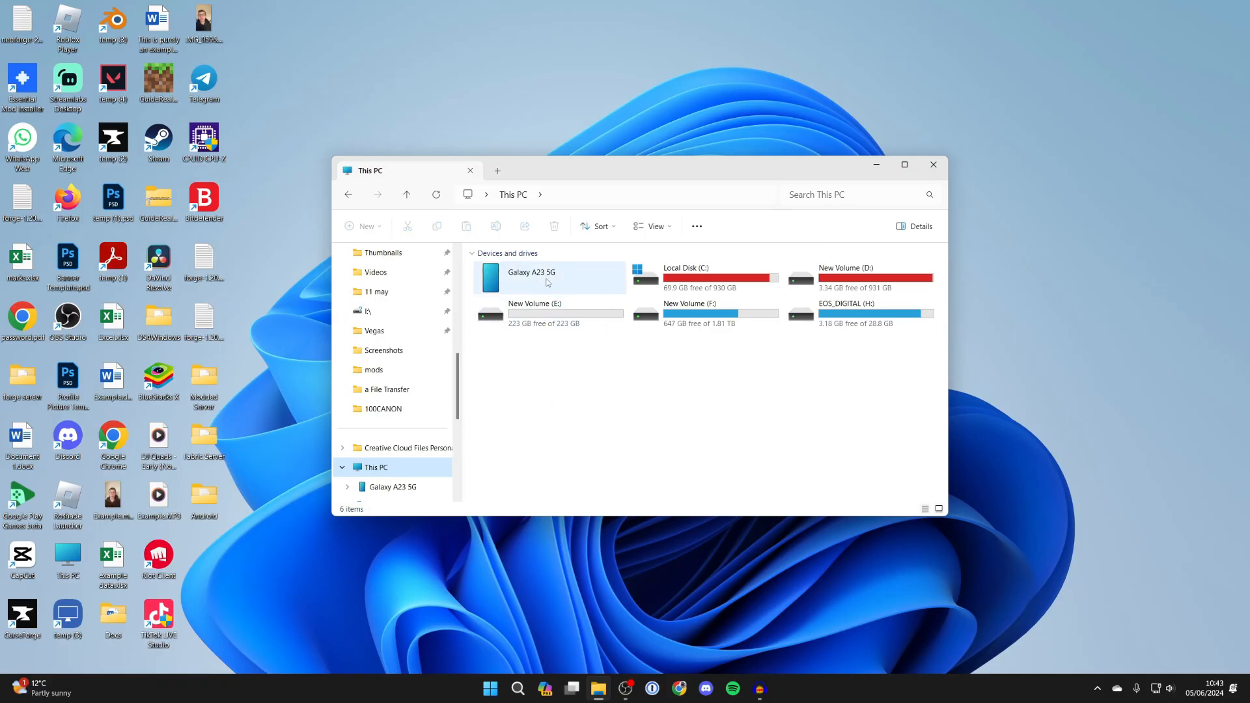
Navigate Galaxy A23 5G > Internal storage > DCIM > Camera to list the phone's photos and videos.
double_click(531, 275)
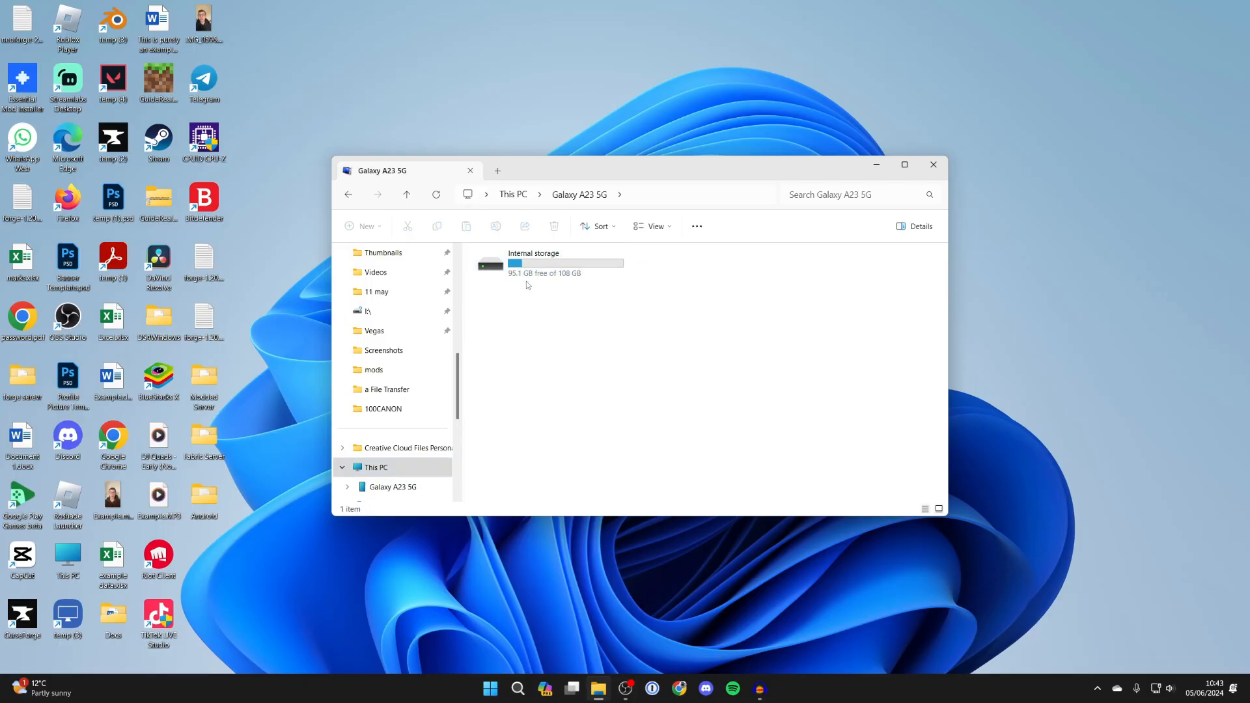
double_click(534, 265)
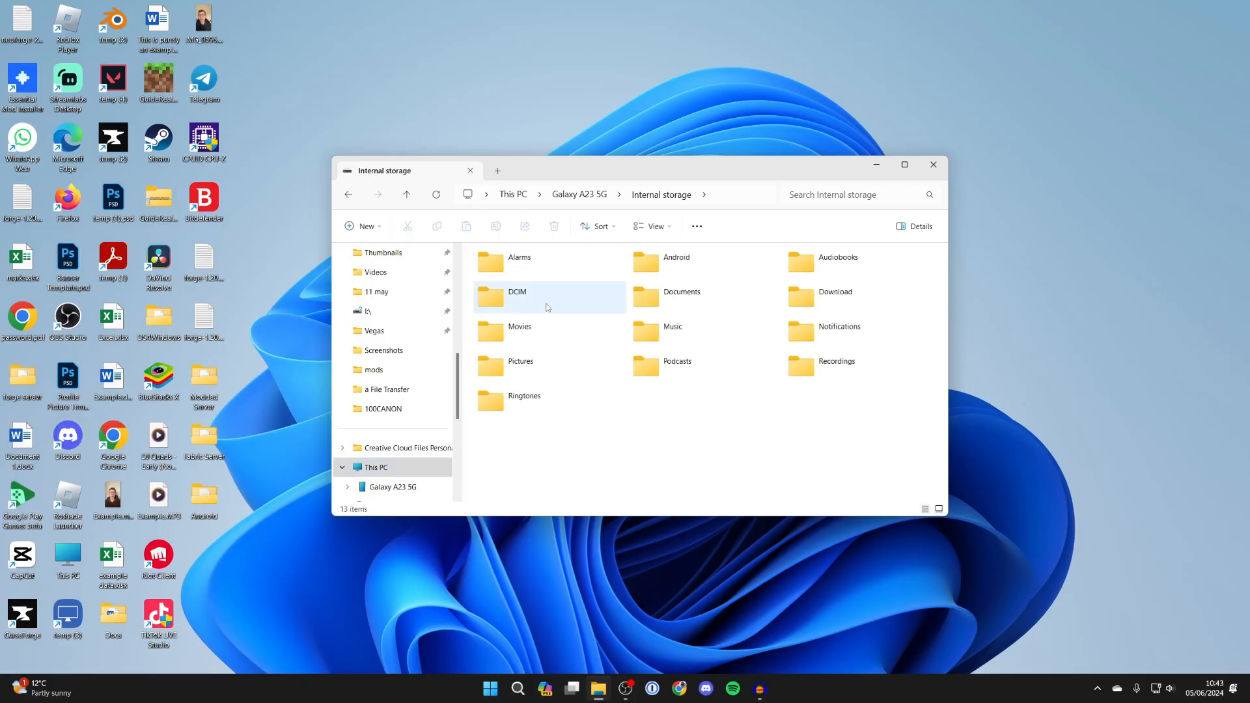
double_click(517, 291)
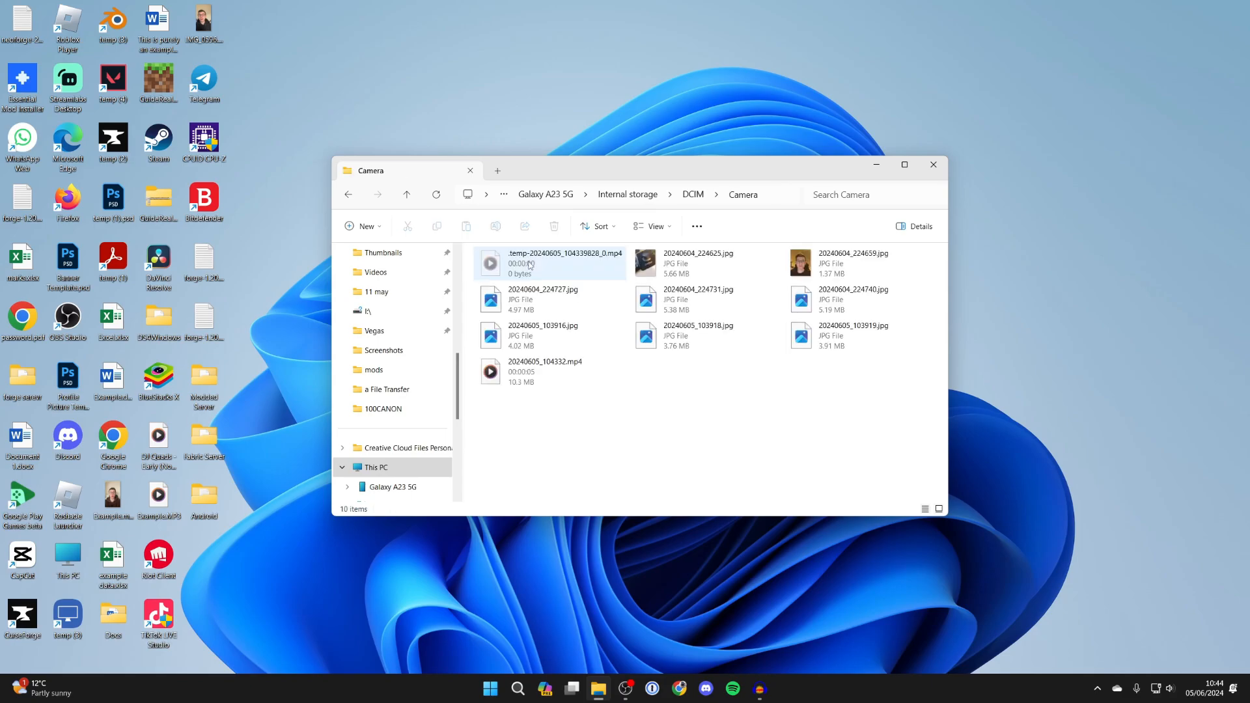
click(856, 263)
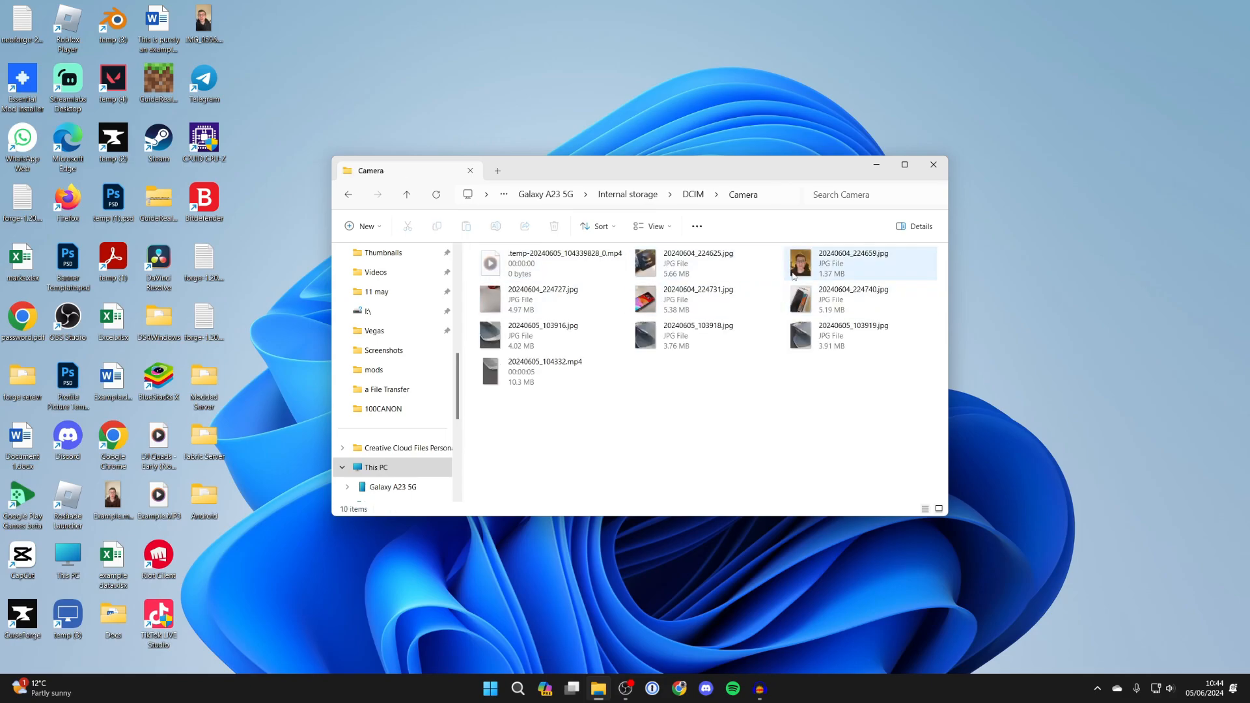
click(510, 448)
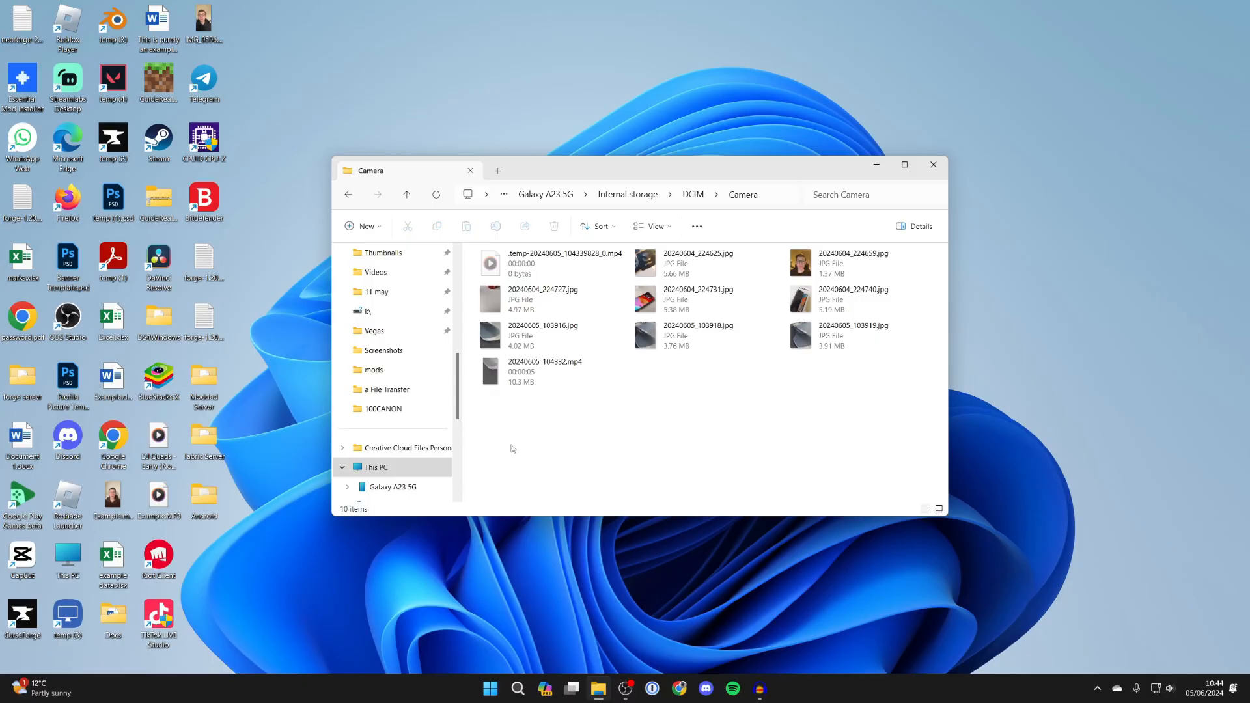